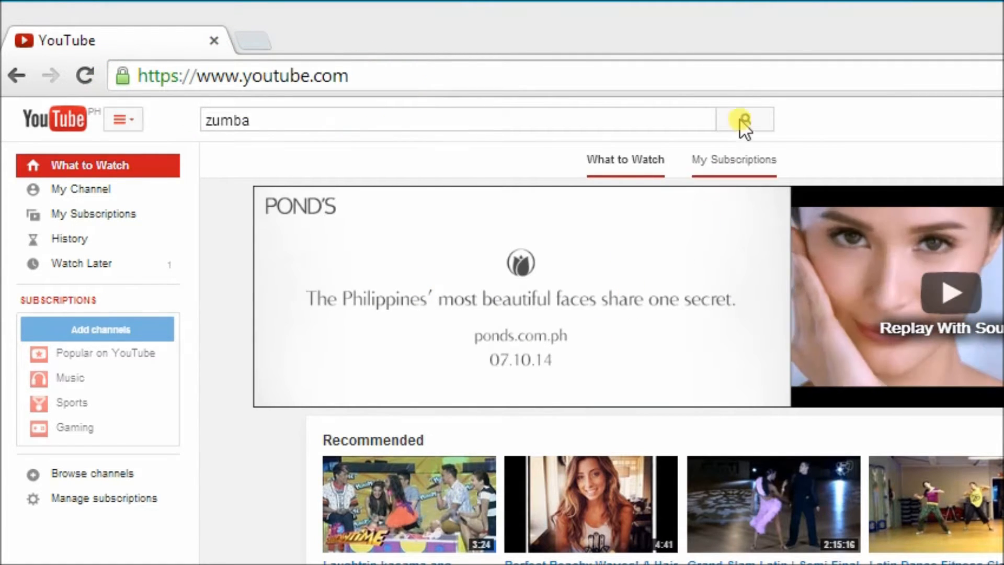
# Search YouTube for 'zumba' and open the 'Latin Dance Fitness, Beginners 1' video
pyautogui.click(743, 120)
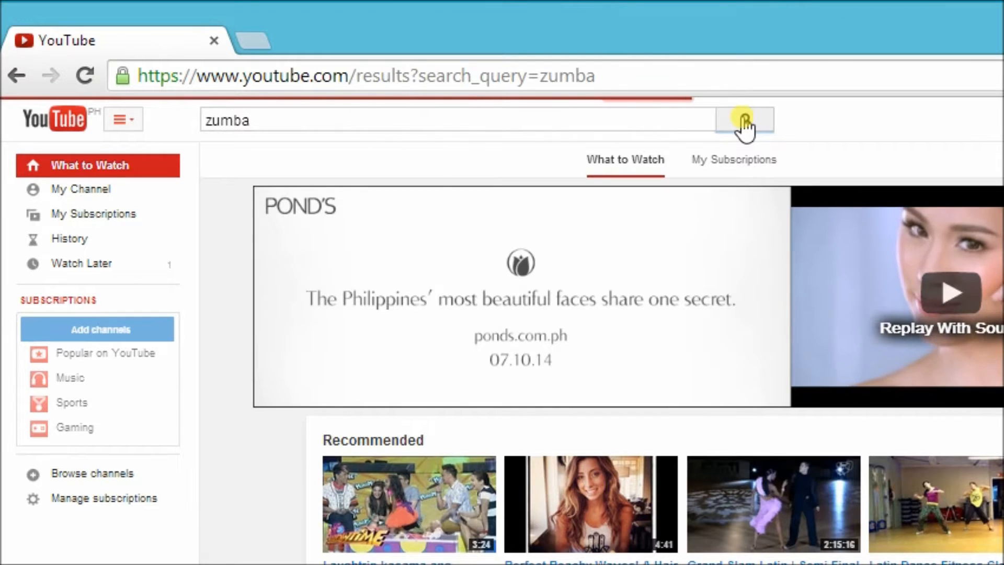
pyautogui.click(742, 120)
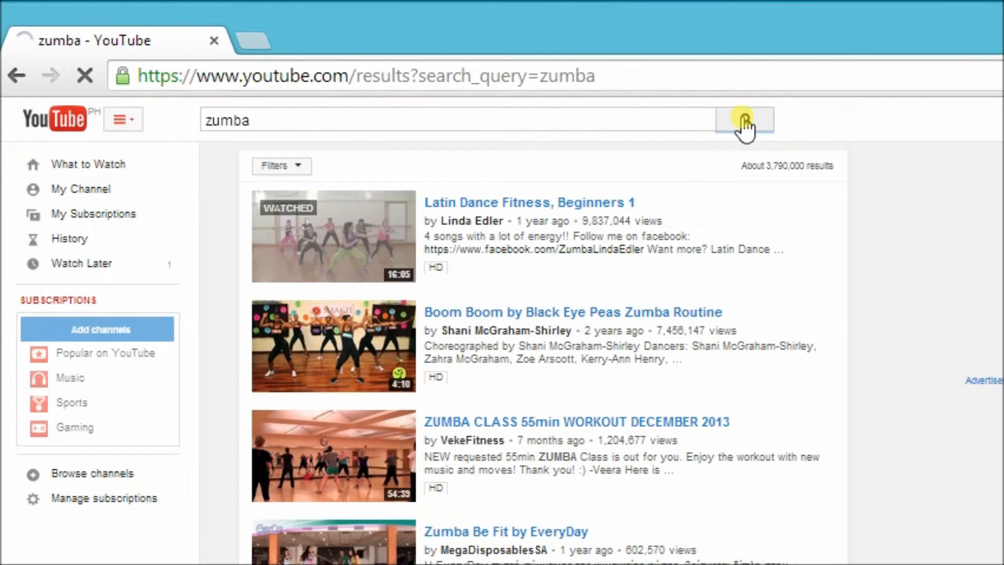
pyautogui.scroll(-3)
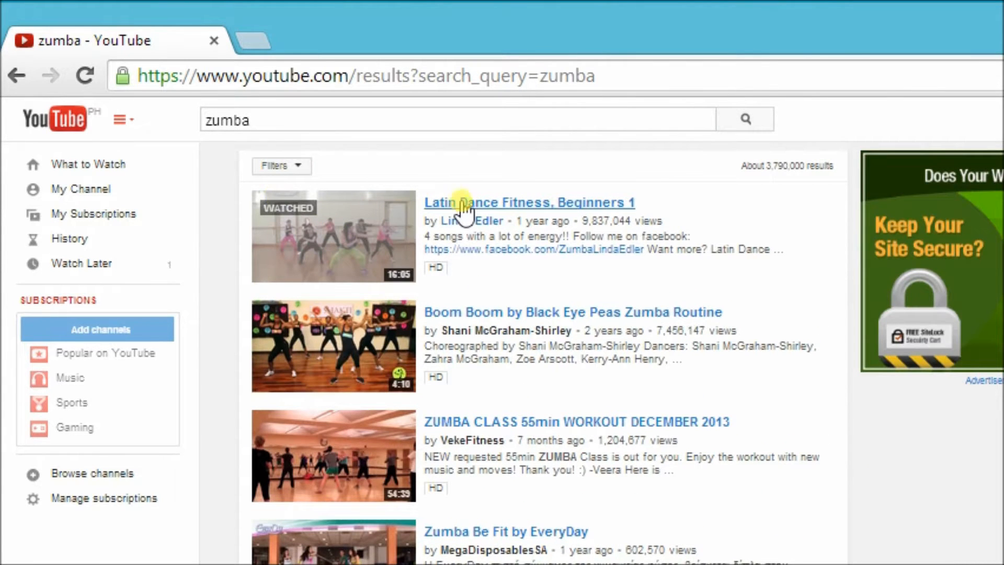
pyautogui.click(529, 202)
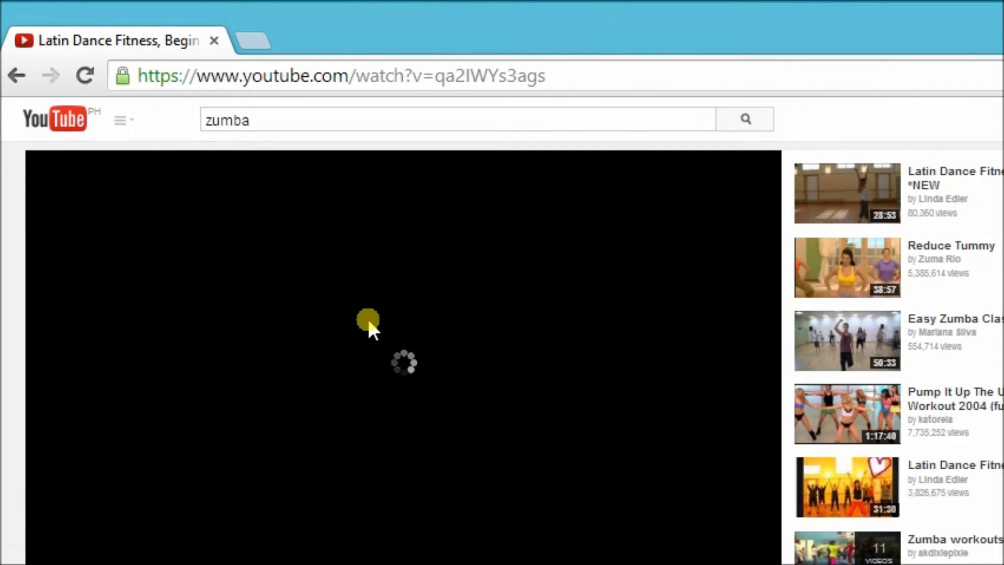
pyautogui.moveTo(793, 481)
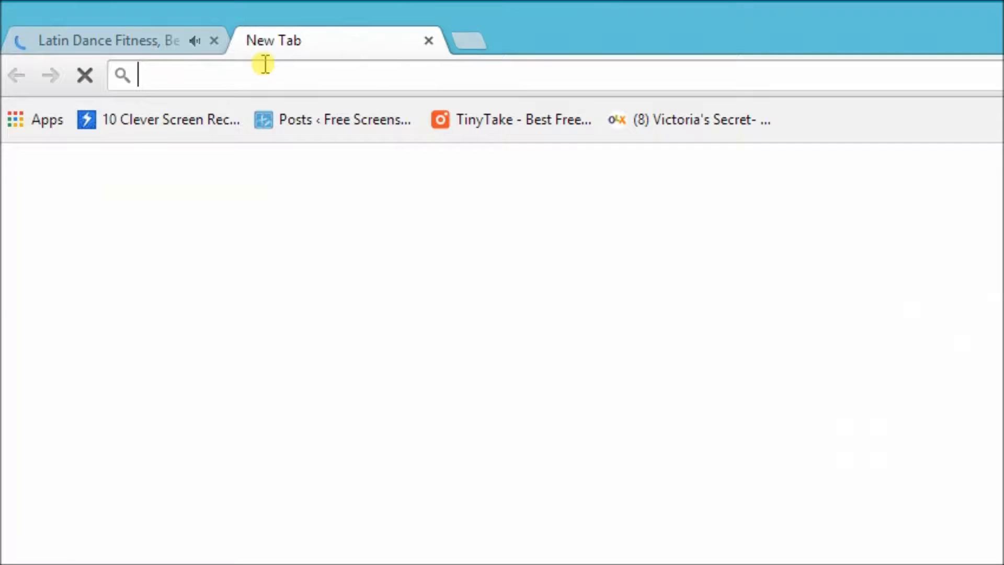
# Go to screenshot.net in a new tab and launch its Take Screenshot tool
pyautogui.write('screenshot.net')
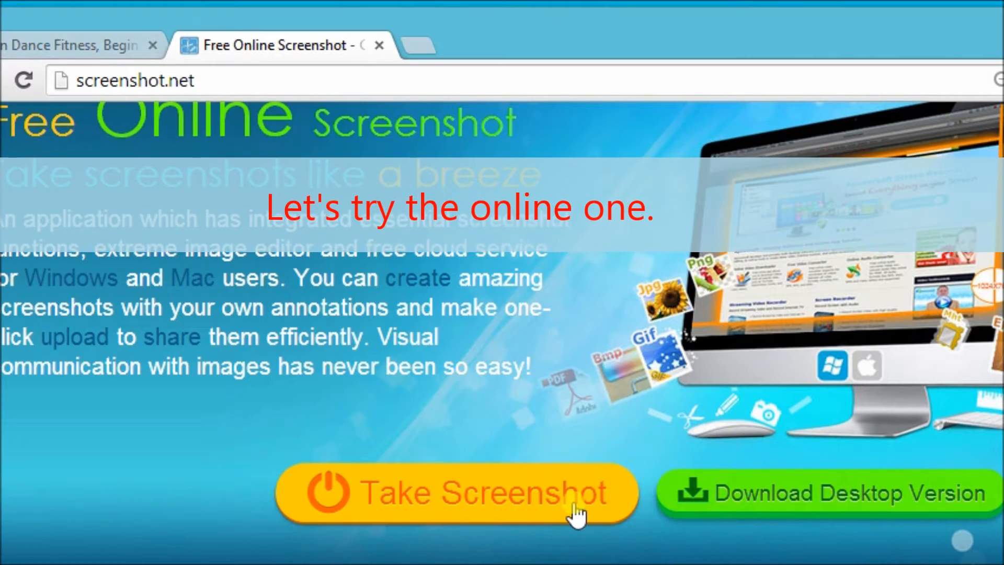
pyautogui.click(456, 493)
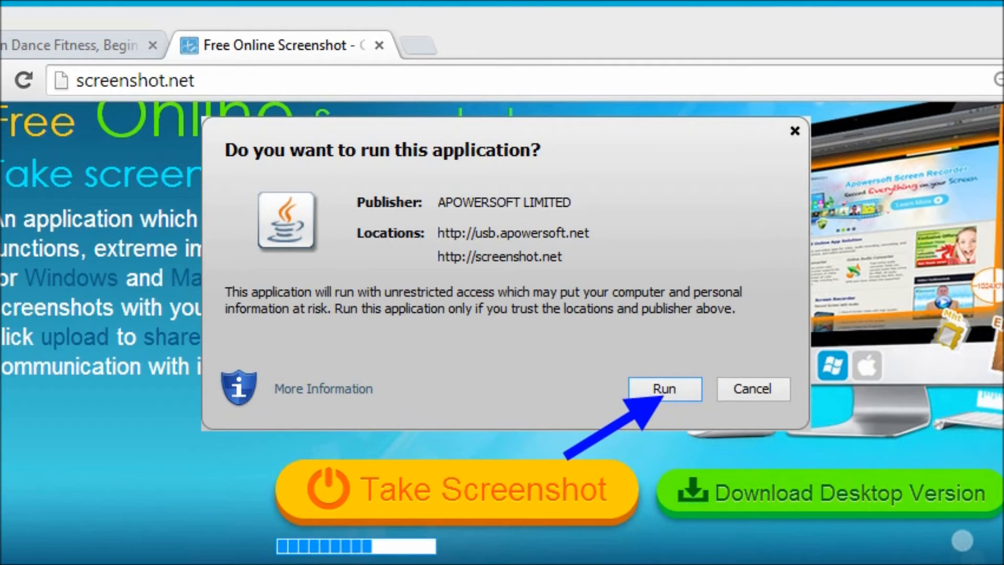
# Allow the APOWERSOFT Java application to run so the screenshot tool finishes launching
pyautogui.click(664, 389)
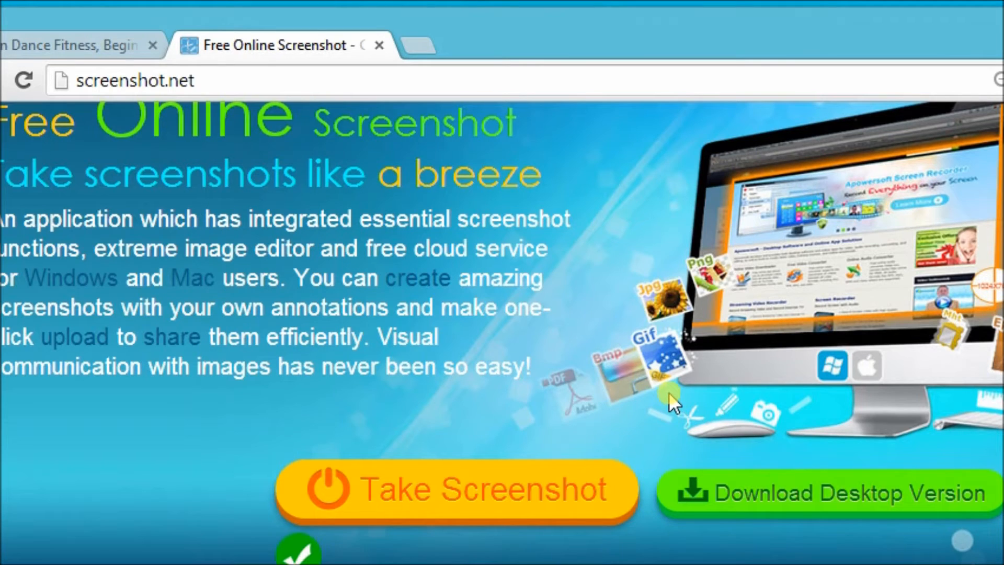
pyautogui.click(457, 490)
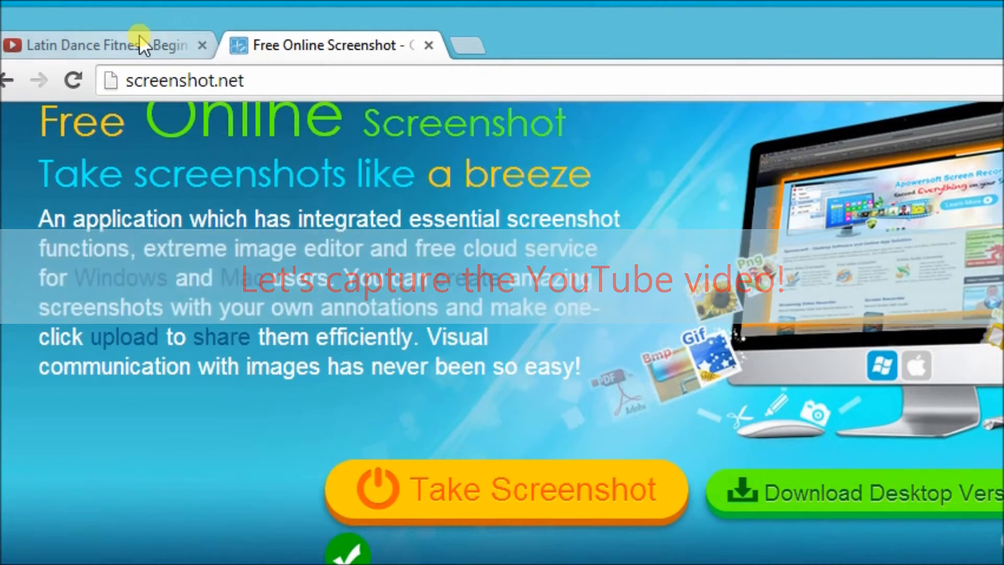
# Return to the Latin Dance Fitness video tab where the capture window appears
pyautogui.click(102, 45)
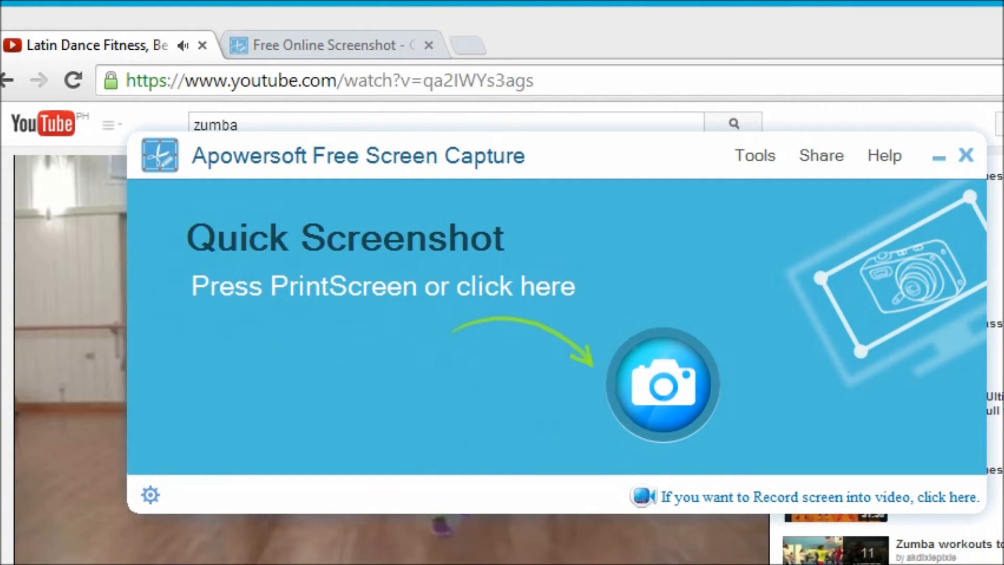
# Take a Quick Screenshot of the dancing video region
pyautogui.click(663, 384)
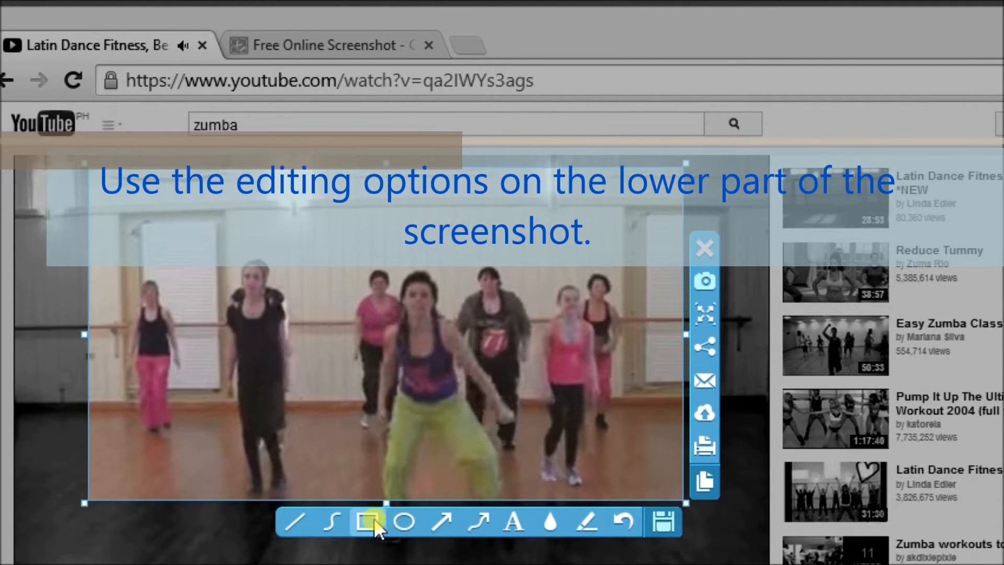
# Annotate the dancers with a red rectangle, an oval, and straight and curved arrows
pyautogui.click(367, 522)
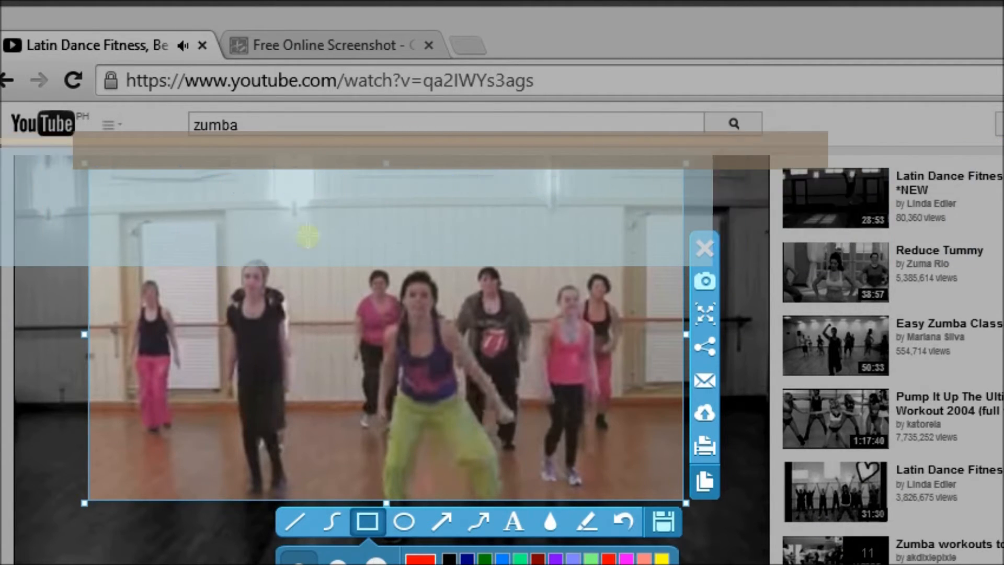
pyautogui.moveTo(315, 224); pyautogui.dragTo(513, 285)
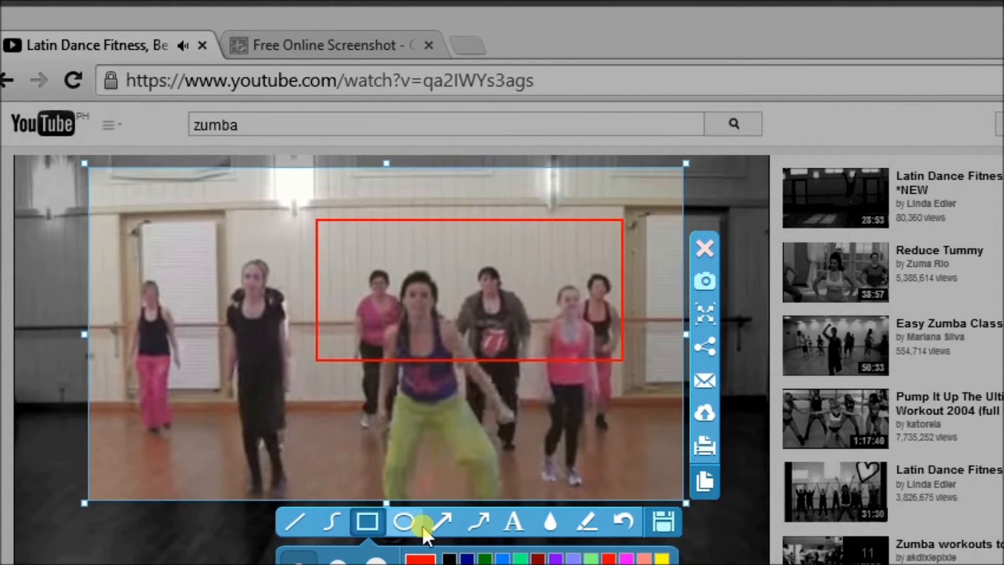
pyautogui.click(404, 522)
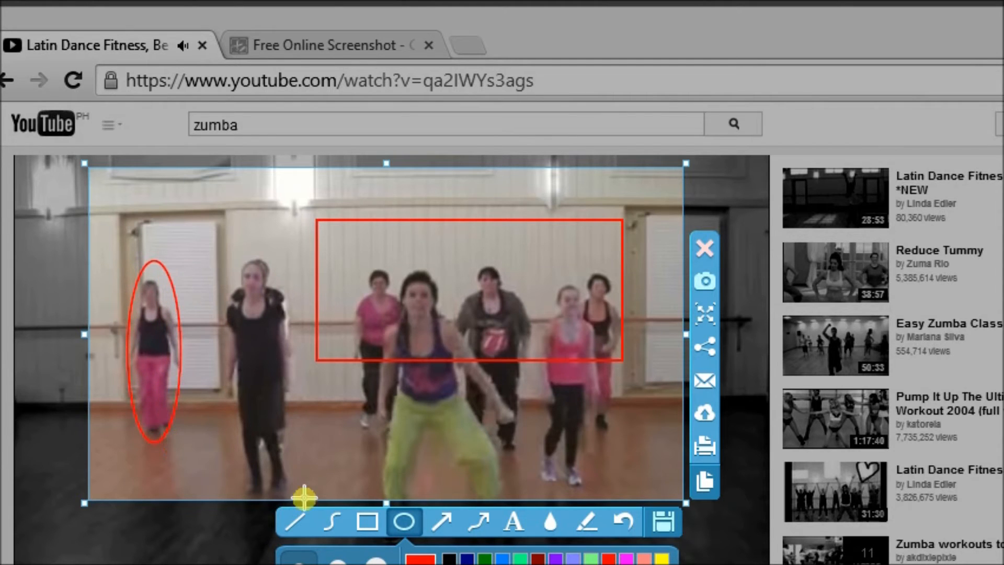
pyautogui.click(440, 522)
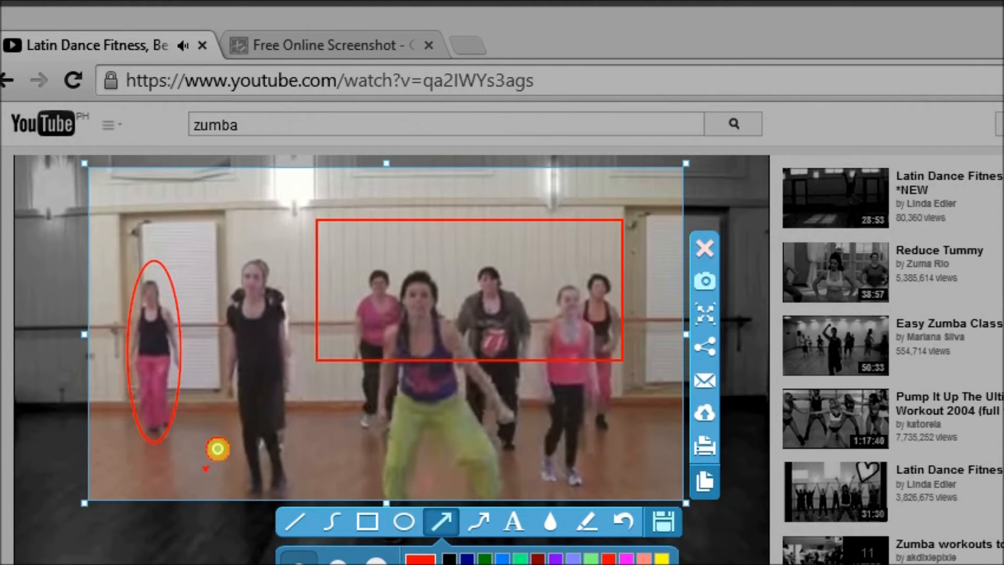
pyautogui.moveTo(205, 468); pyautogui.dragTo(394, 394)
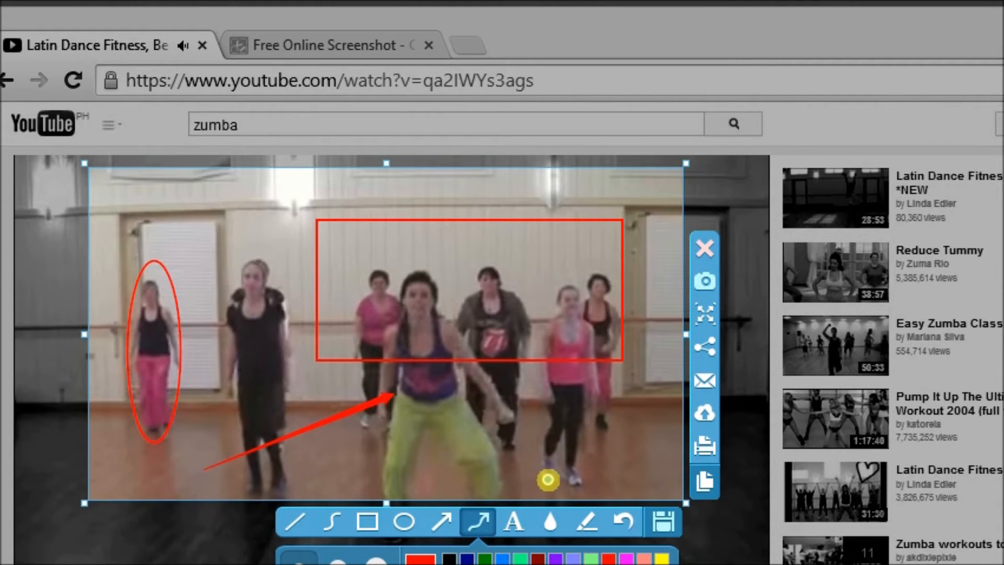
pyautogui.moveTo(547, 479); pyautogui.dragTo(365, 309)
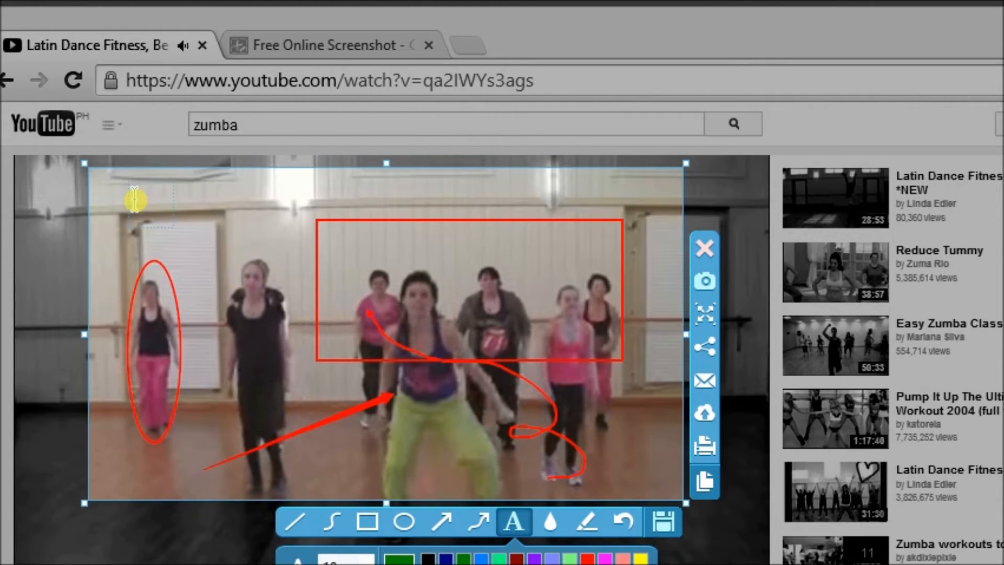
# Add green 'zumba toning' text near the capture's top-left corner
pyautogui.write('zumba')
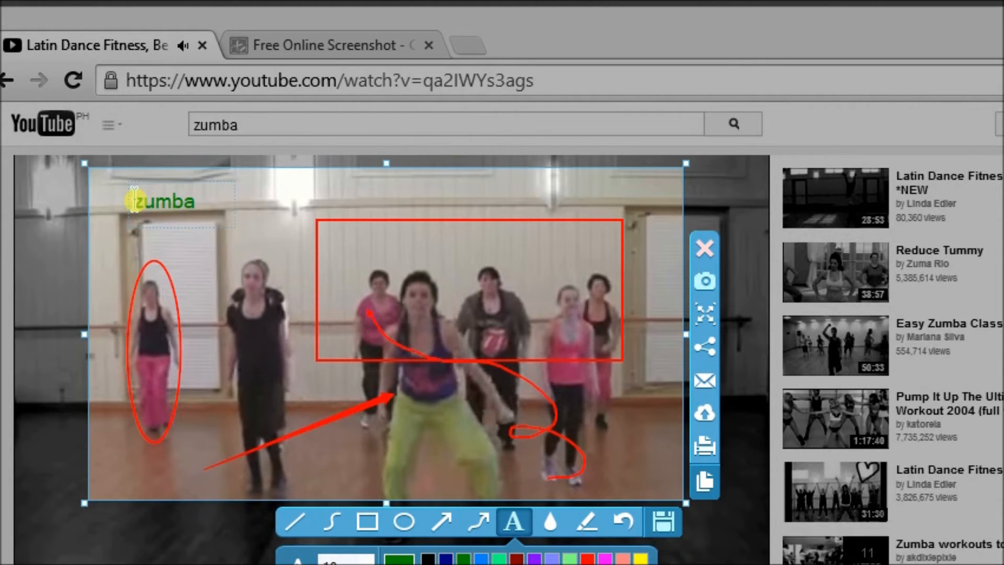
pyautogui.write('ton')
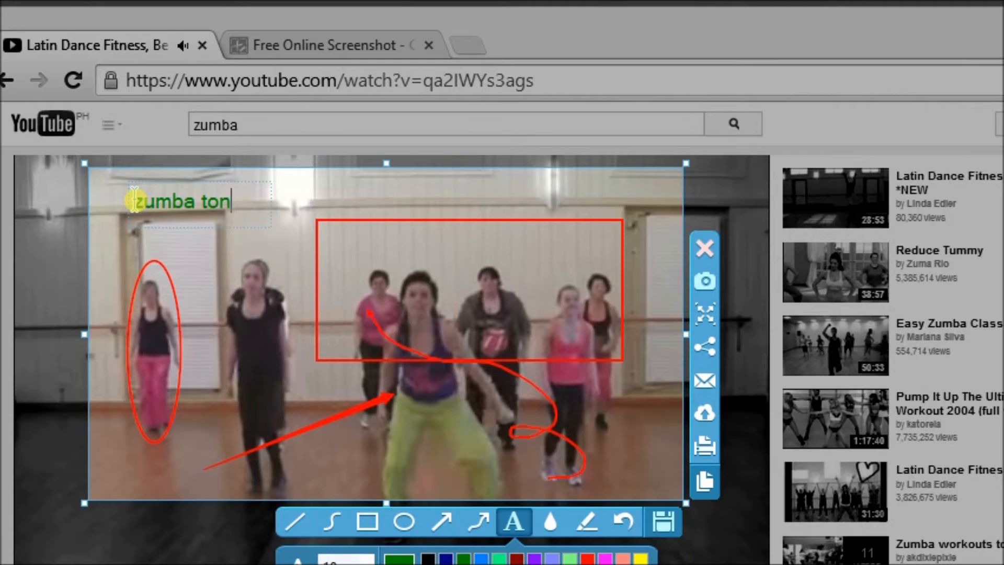
pyautogui.write('ing')
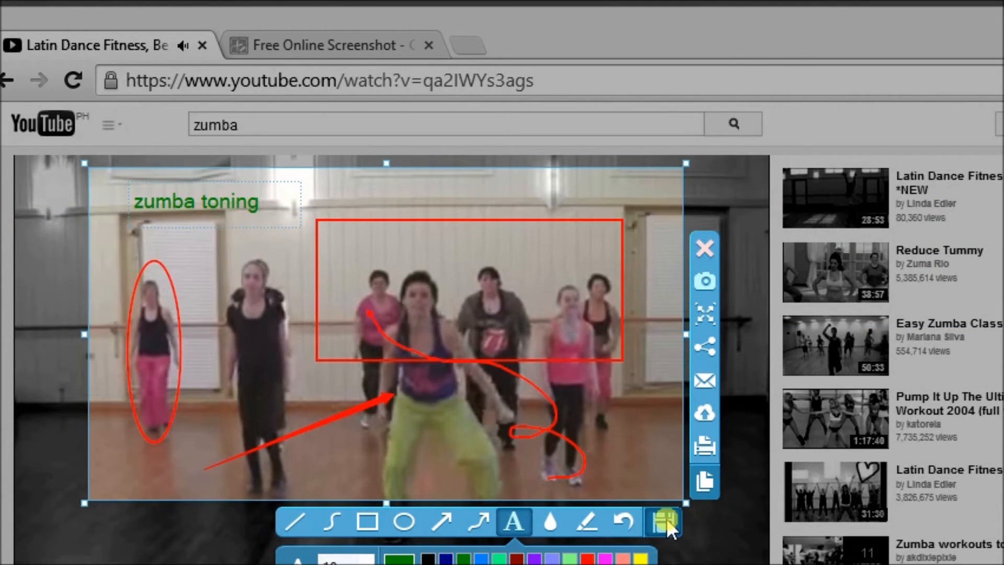
# Save the annotated screenshot as a PNG on the Desktop
pyautogui.click(664, 523)
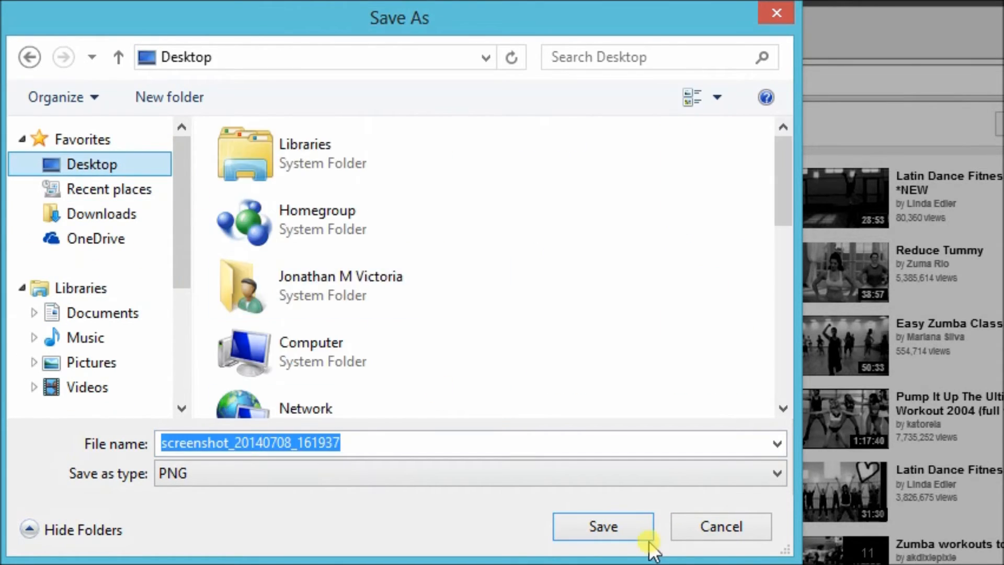
pyautogui.click(601, 525)
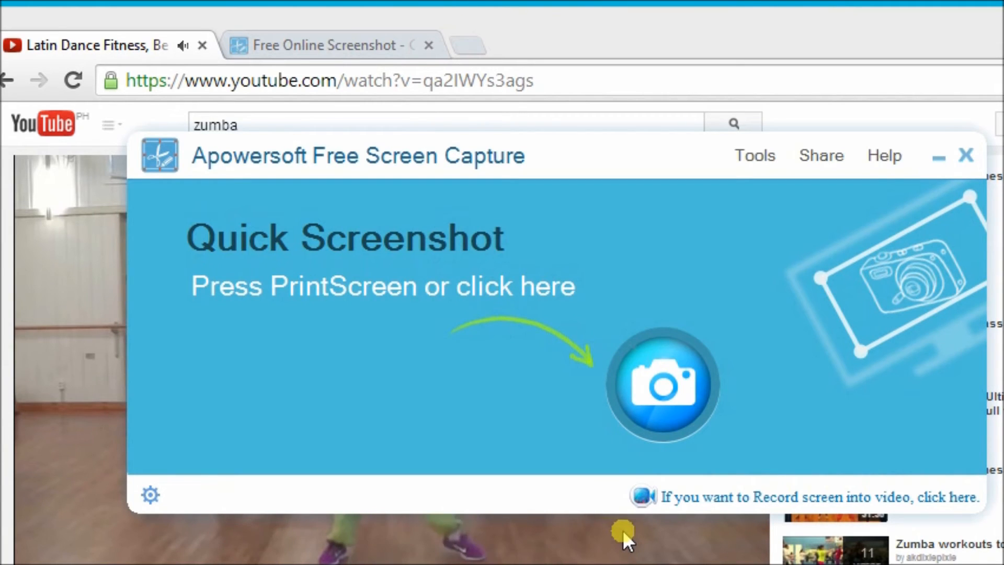
pyautogui.moveTo(656, 150)
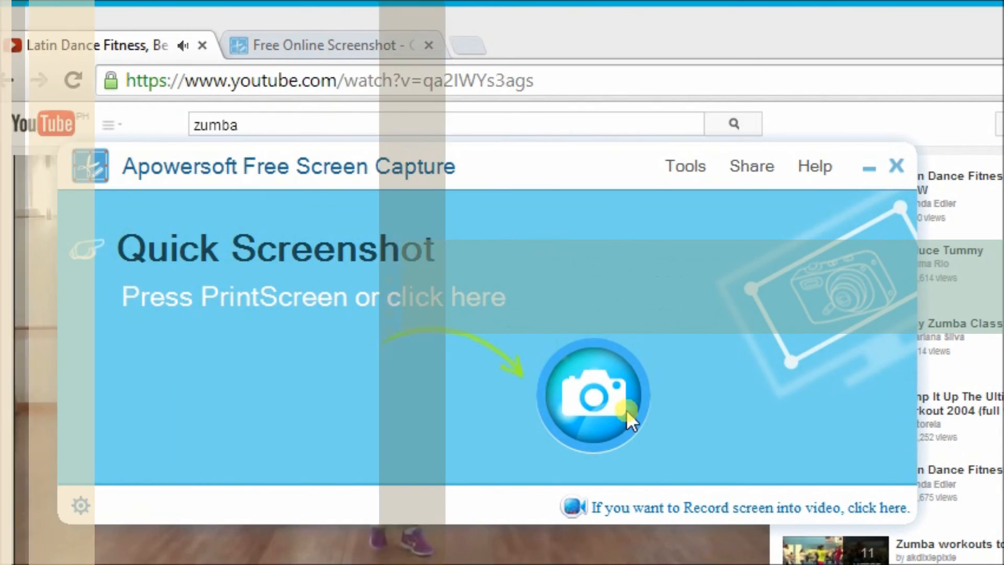
# Capture a fresh, unannotated screenshot of the dancing video area
pyautogui.click(592, 394)
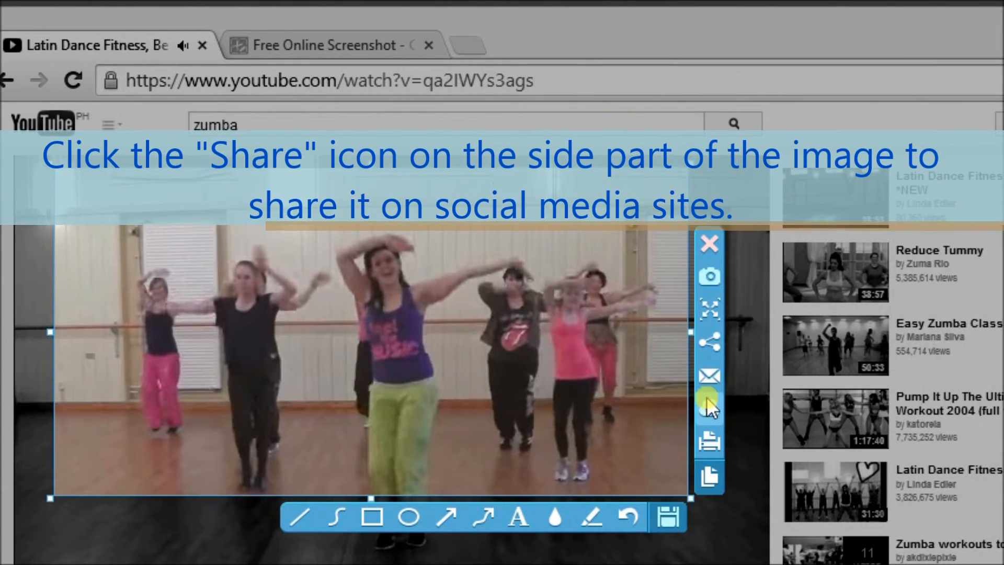
pyautogui.moveTo(709, 341)
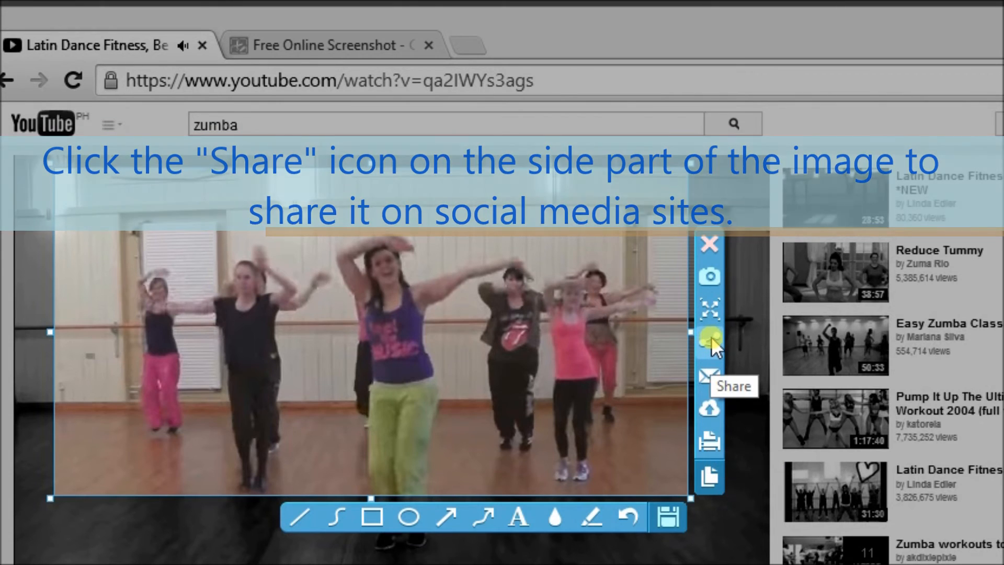
# Share the new capture to Google+ from the Share options
pyautogui.click(709, 340)
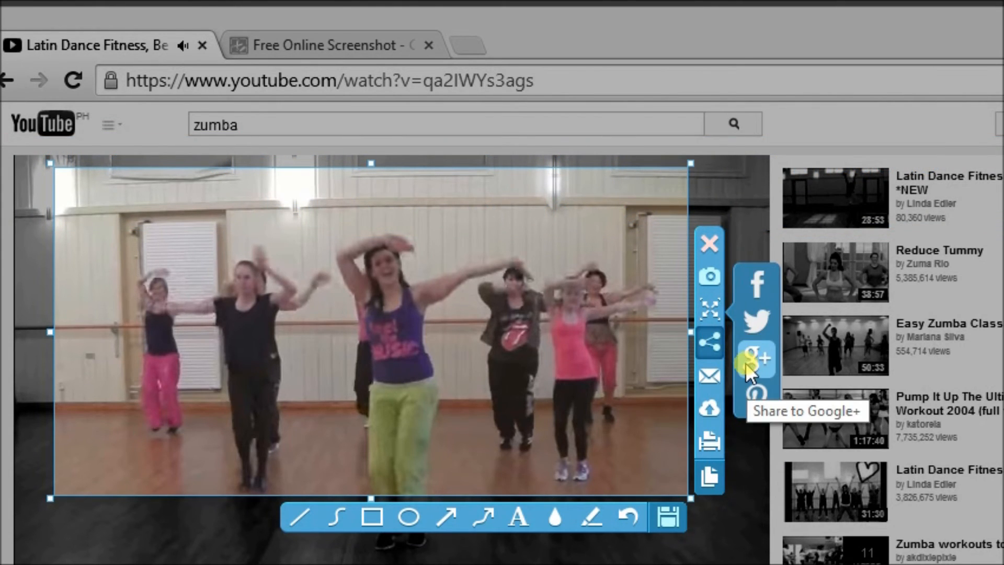
pyautogui.click(756, 357)
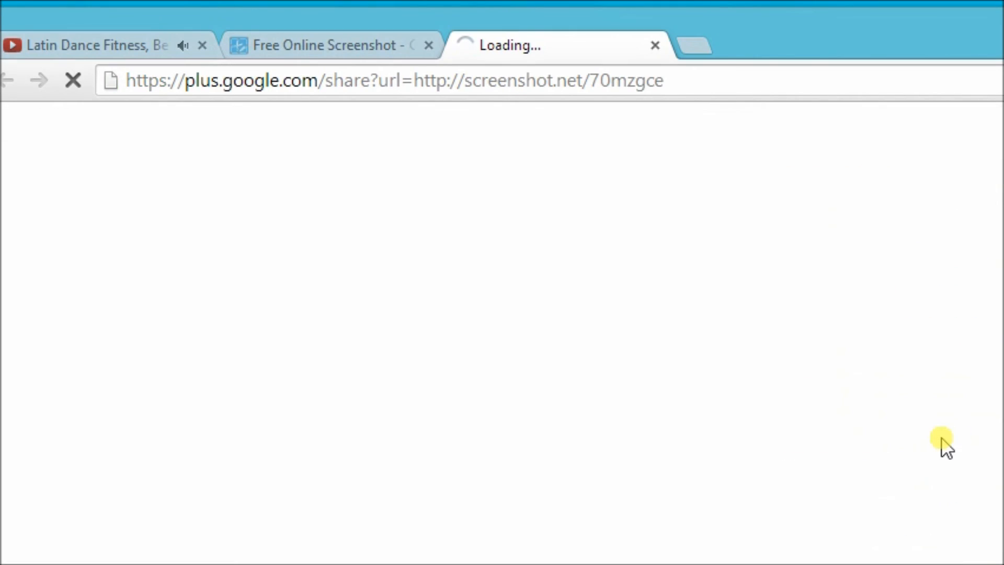
pyautogui.moveTo(785, 250)
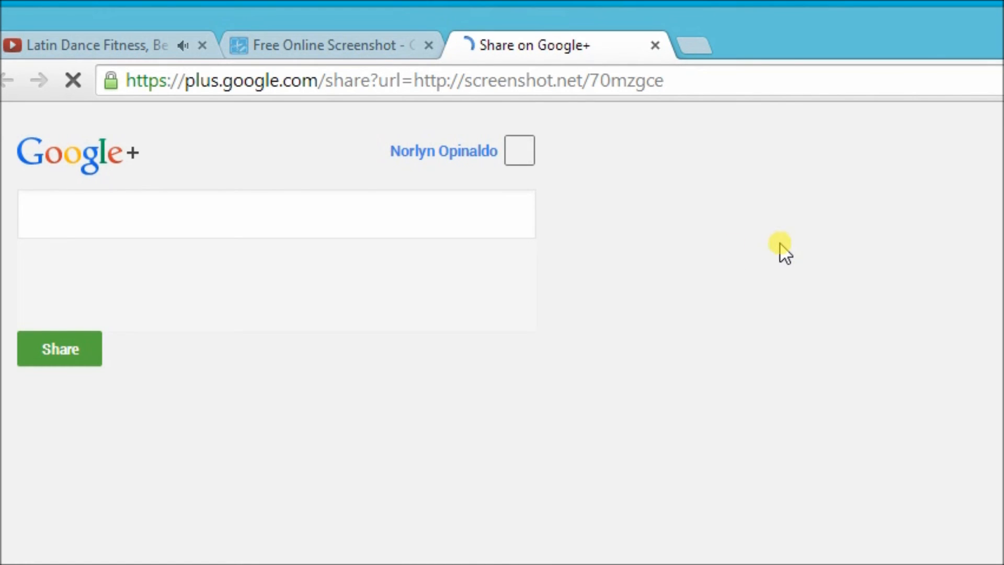
pyautogui.moveTo(790, 229)
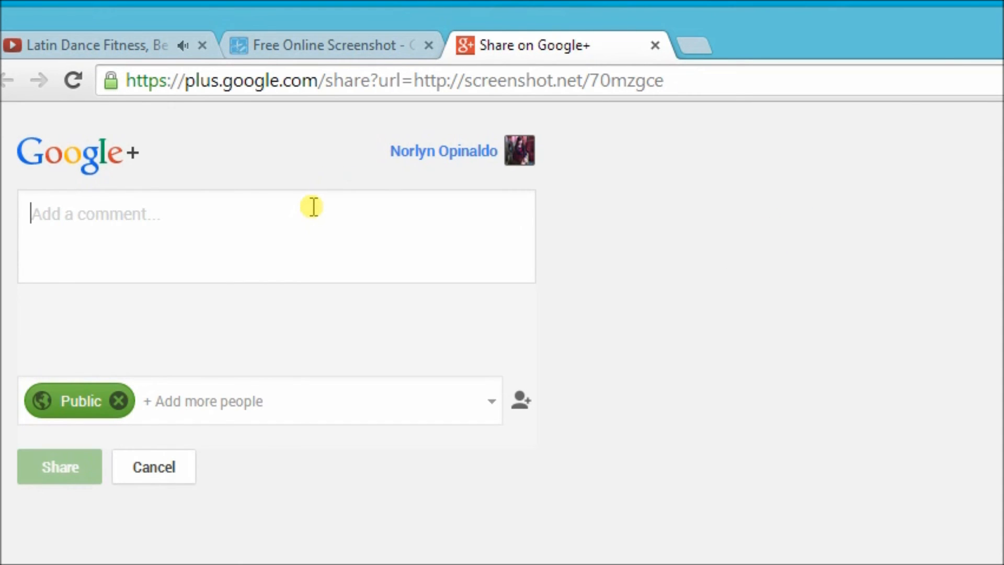
# Comment 'zumba session :)' on the screenshot link and publish the post publicly
pyautogui.write('zumba')
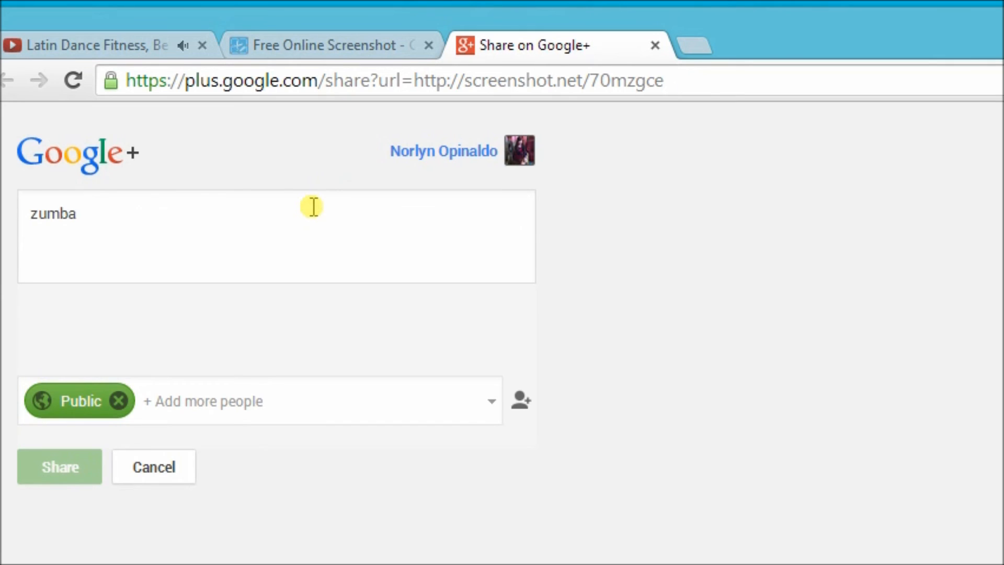
pyautogui.write('fo')
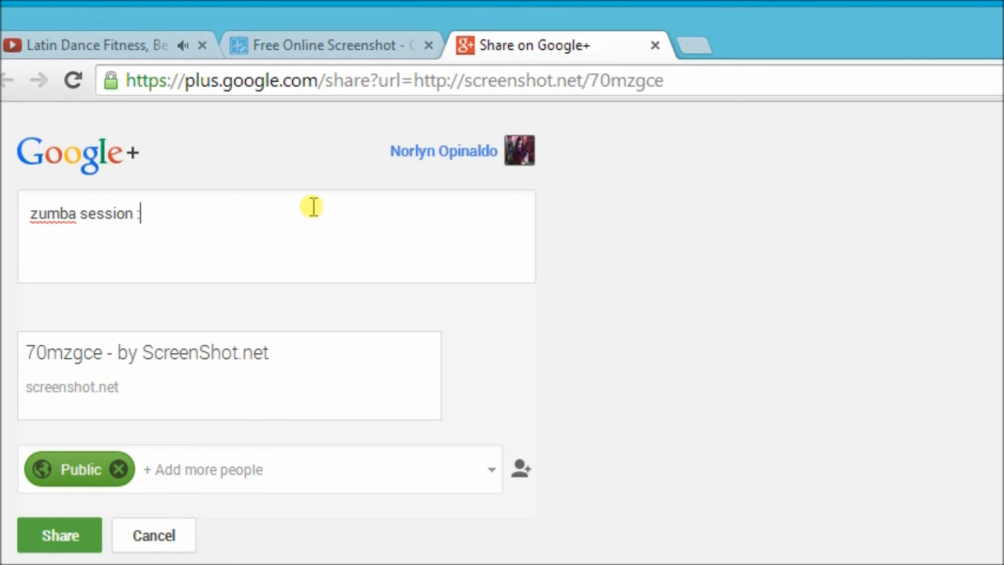
pyautogui.write(')')
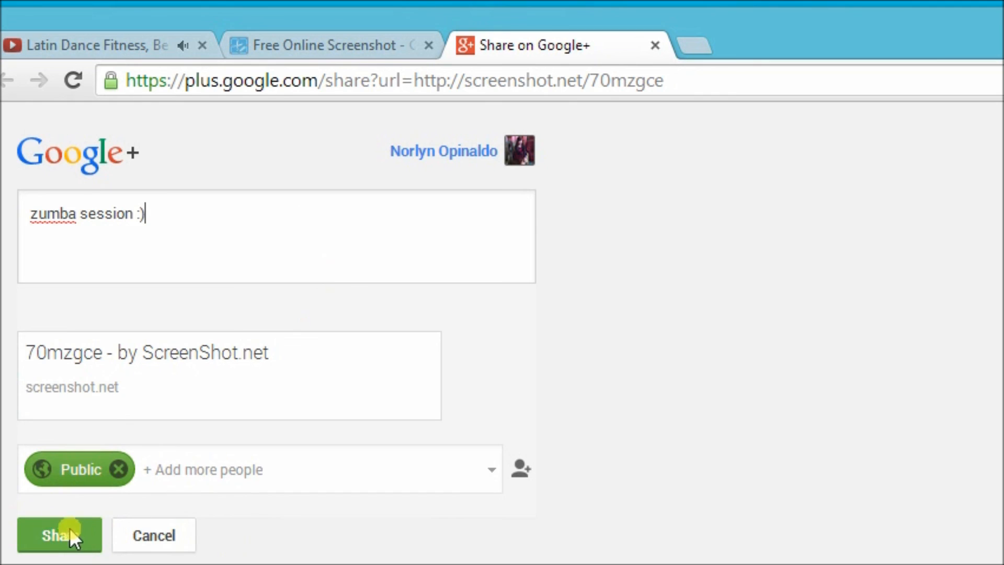
pyautogui.click(59, 534)
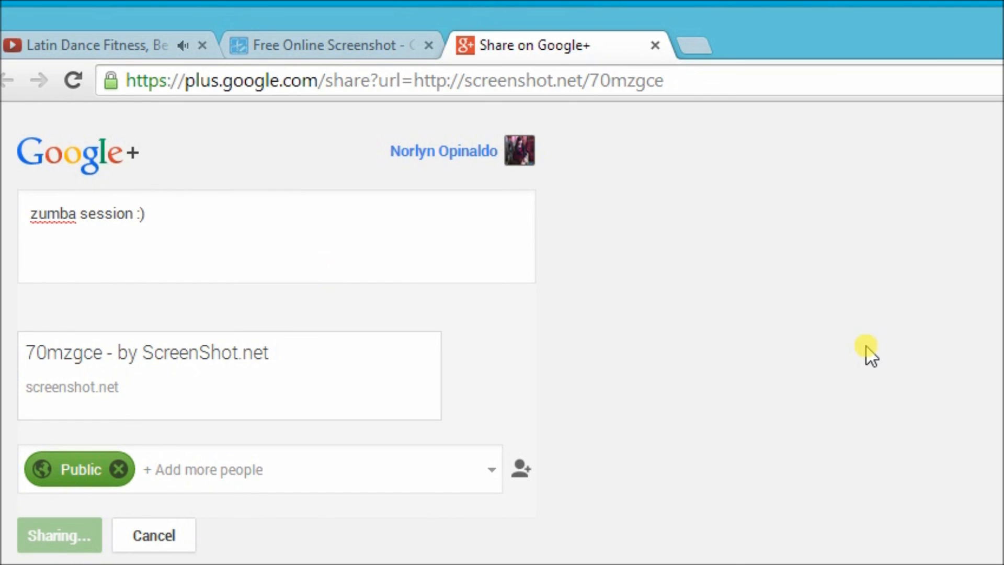